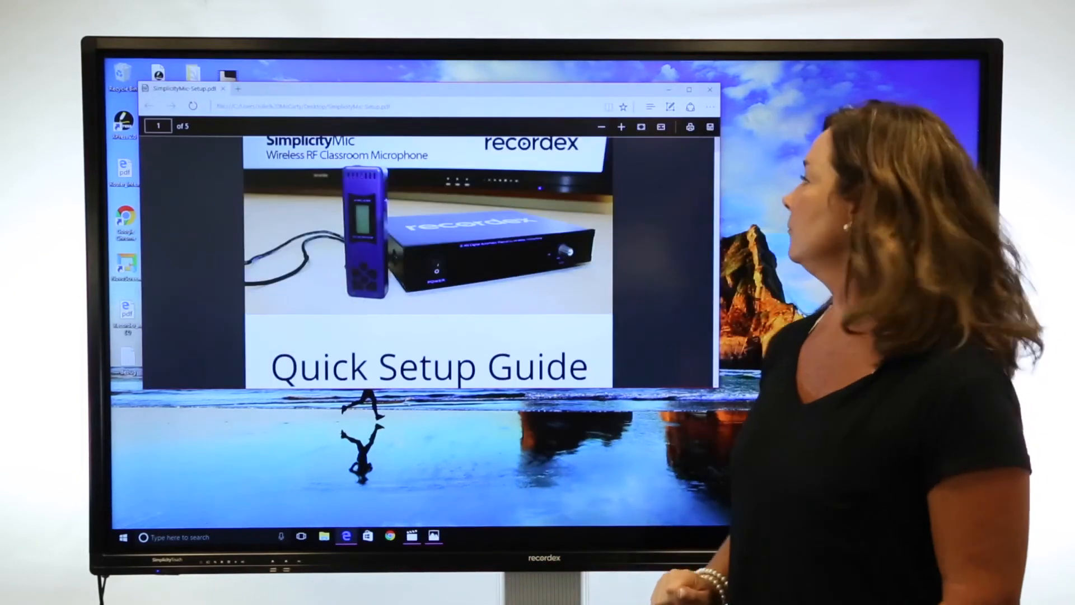
# Close the setup guide PDF and bring up File Explorer at the TRADESHOW folder
pyautogui.click(710, 90)
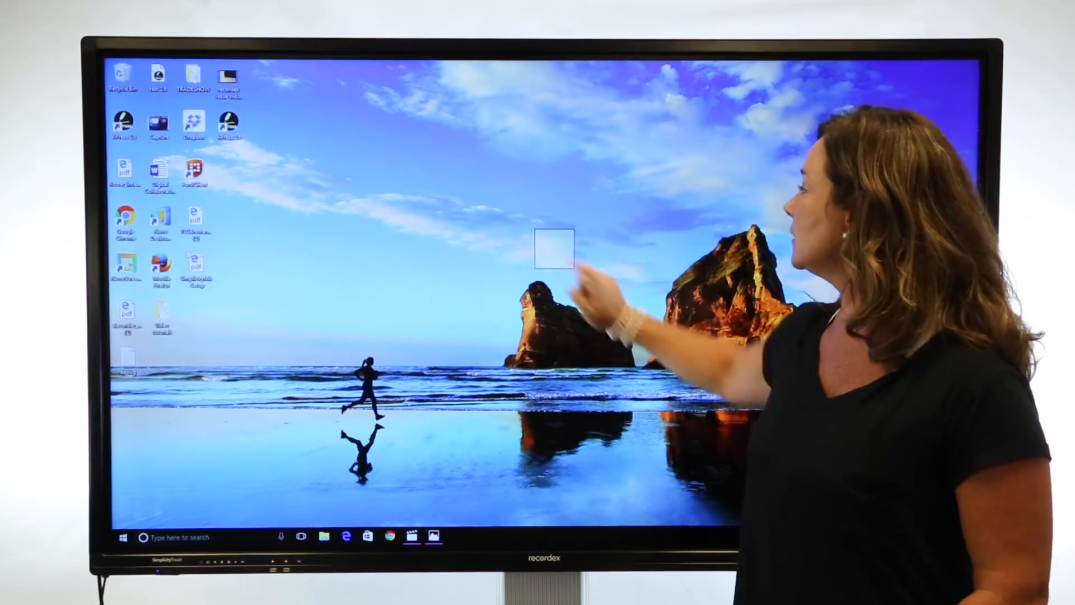
pyautogui.rightClick(555, 248)
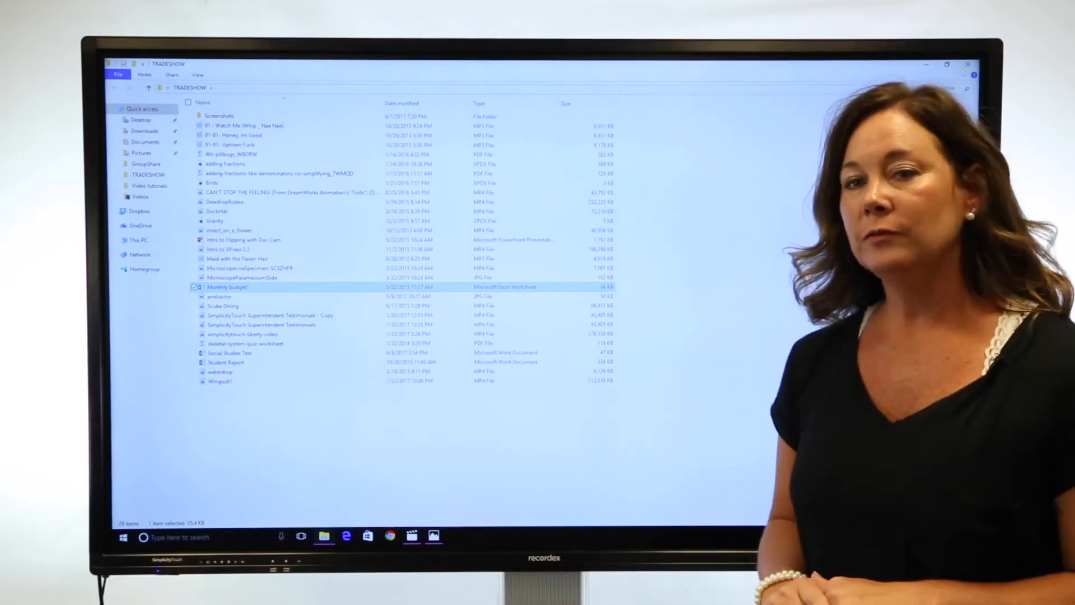
# Leave Windows and return the panel to its Android home screen
pyautogui.doubleClick(227, 287)
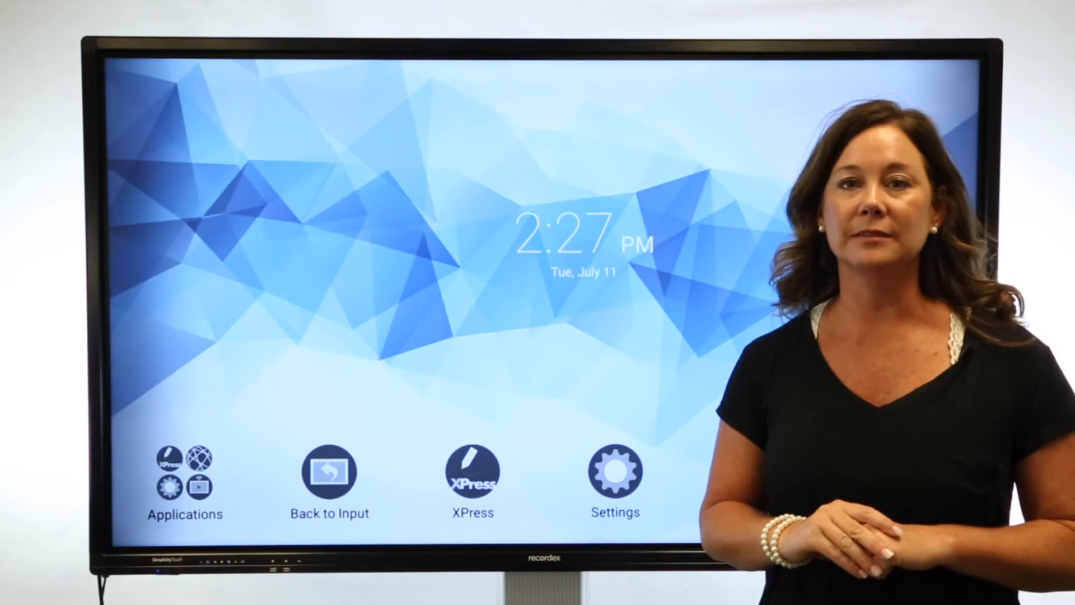
# Launch XPress from the Android home screen to a blank whiteboard
pyautogui.click(329, 473)
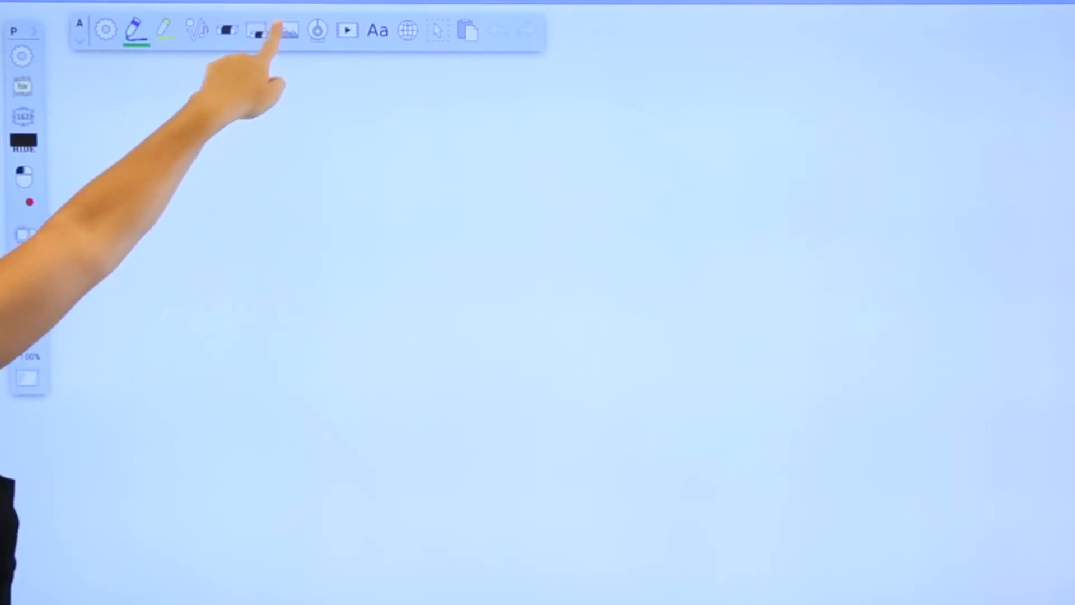
pyautogui.click(287, 31)
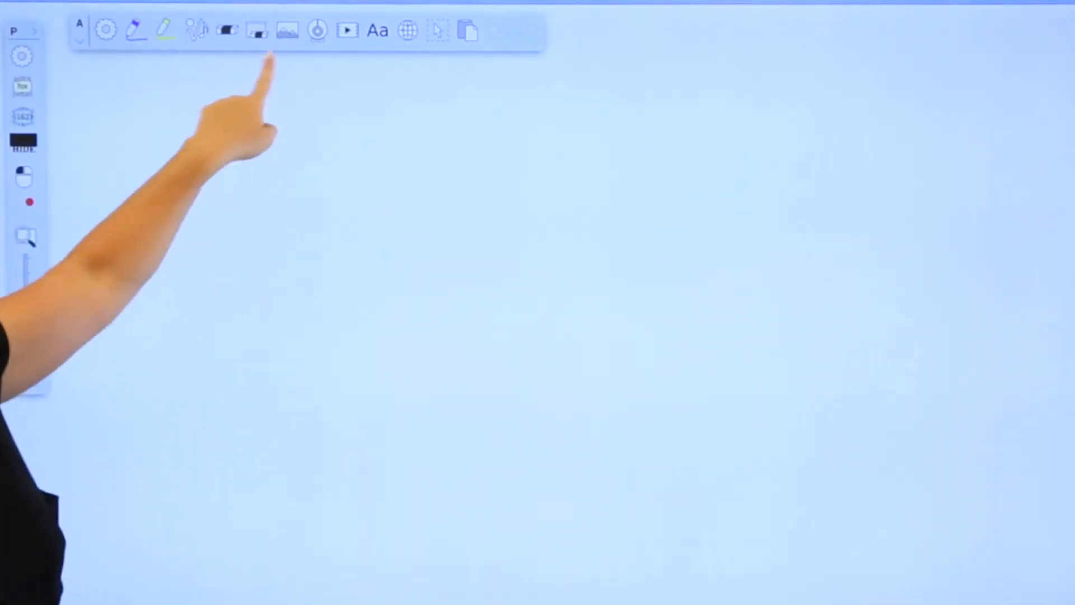
pyautogui.click(317, 29)
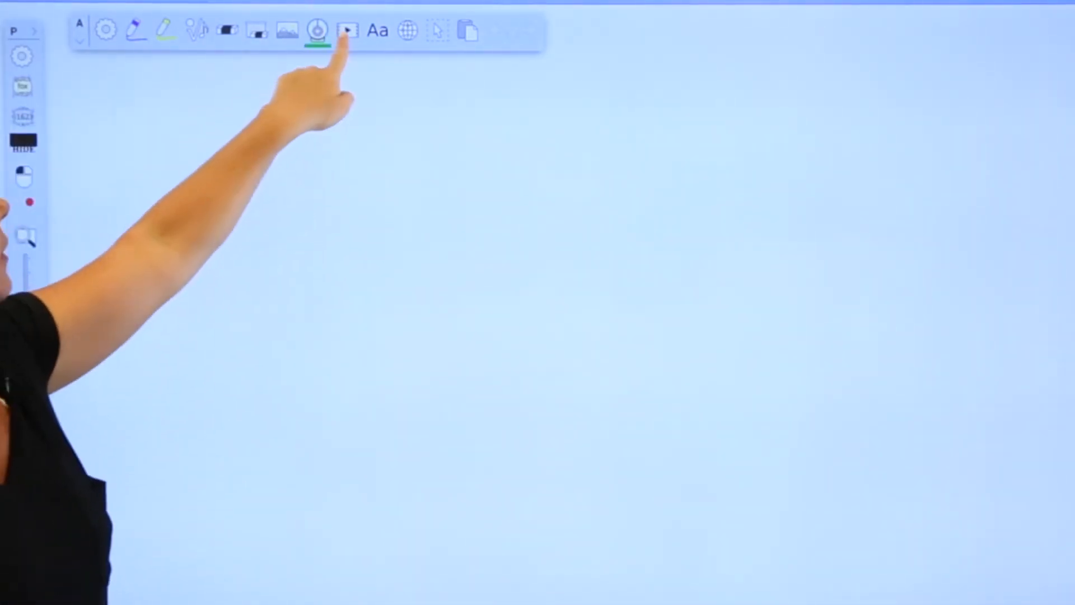
pyautogui.click(347, 30)
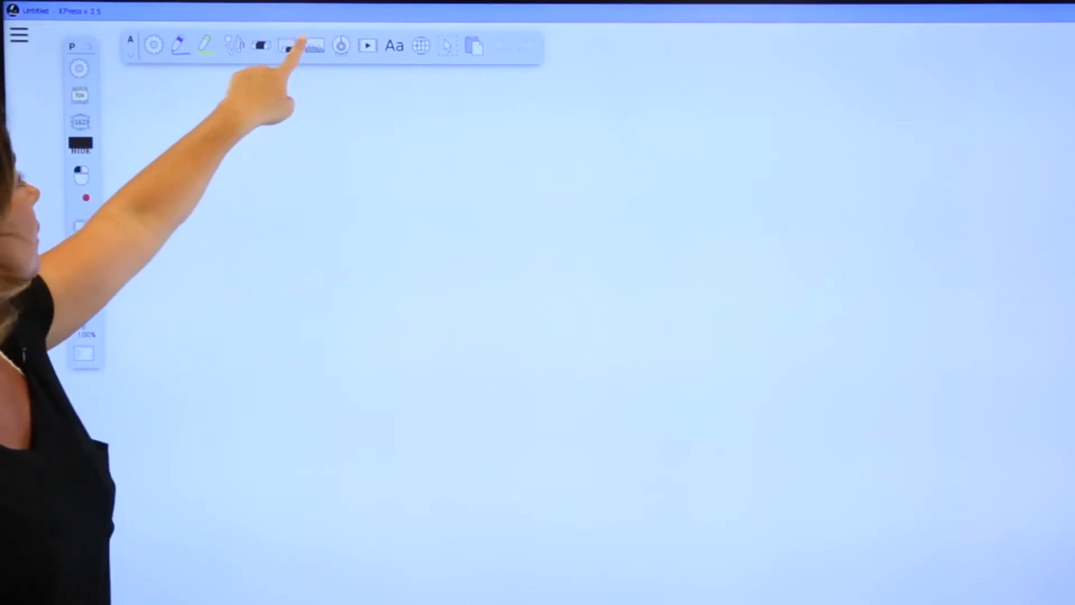
# Import Chapter5.pdf from Google Drive onto the whiteboard, showing Chapter 5. Force and Motion
pyautogui.click(313, 45)
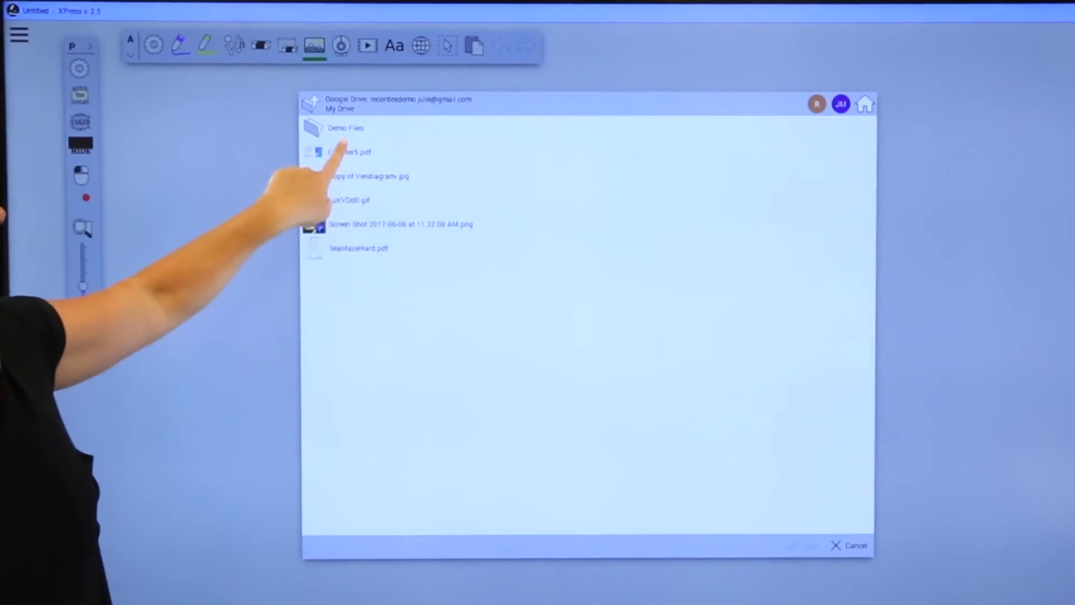
pyautogui.click(348, 151)
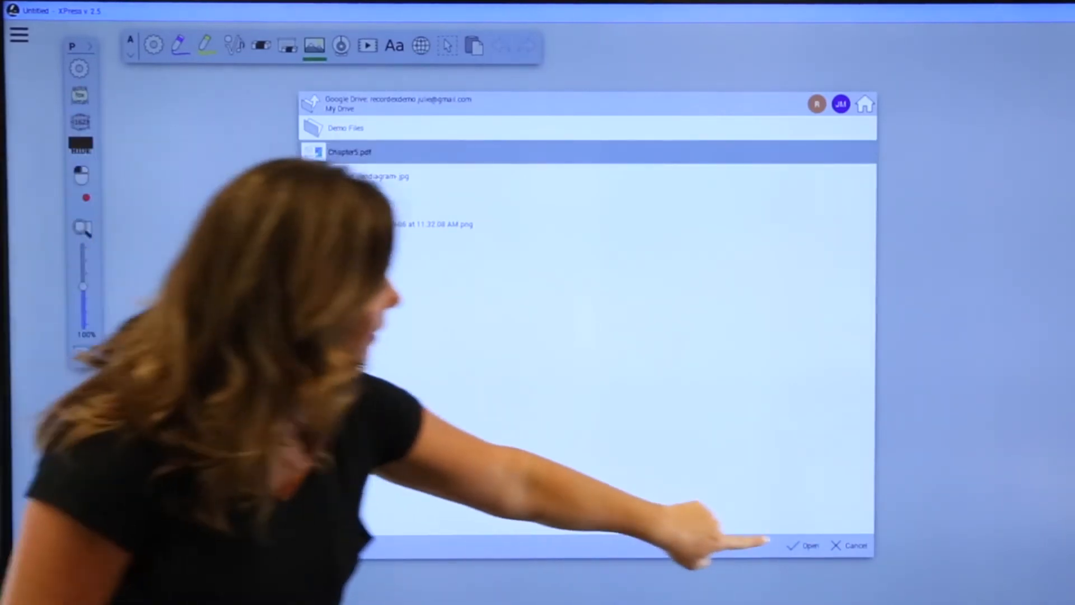
pyautogui.click(809, 546)
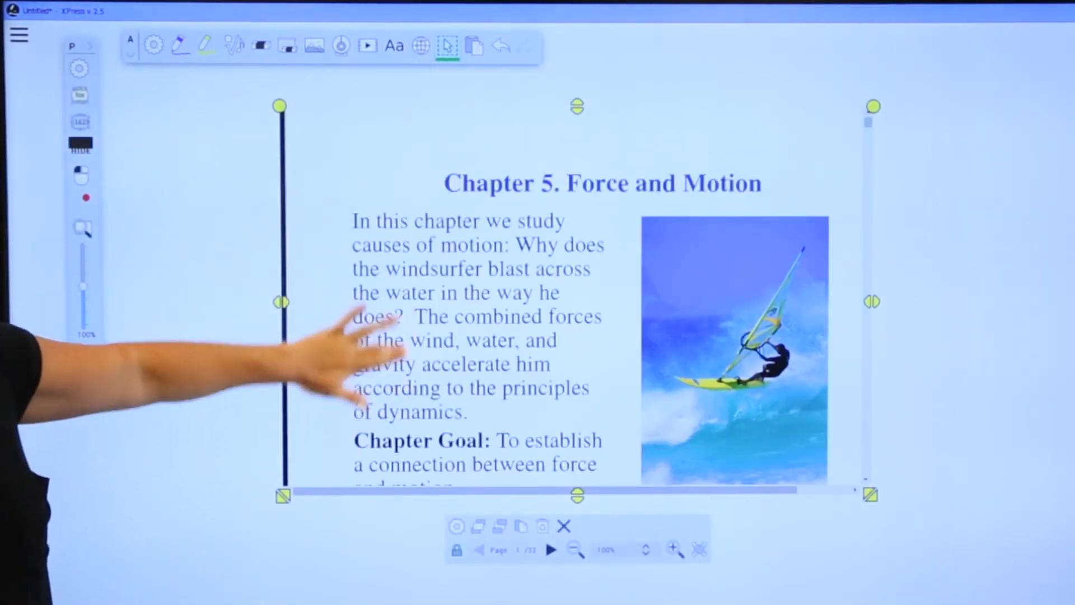
# Advance the PDF to the Newton's laws and Force: Properties slides
pyautogui.click(551, 549)
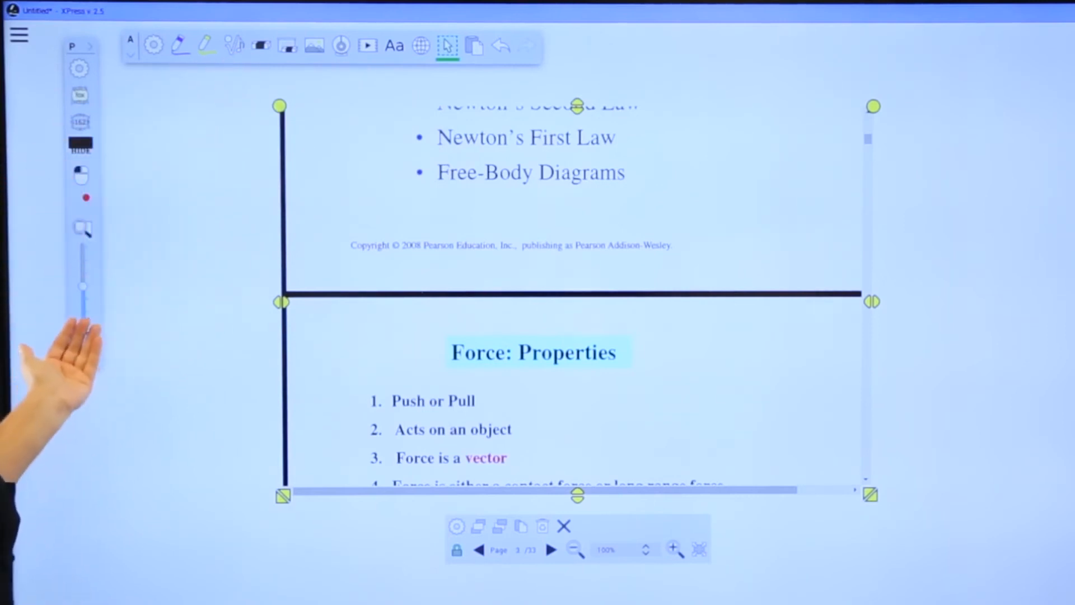
pyautogui.click(181, 45)
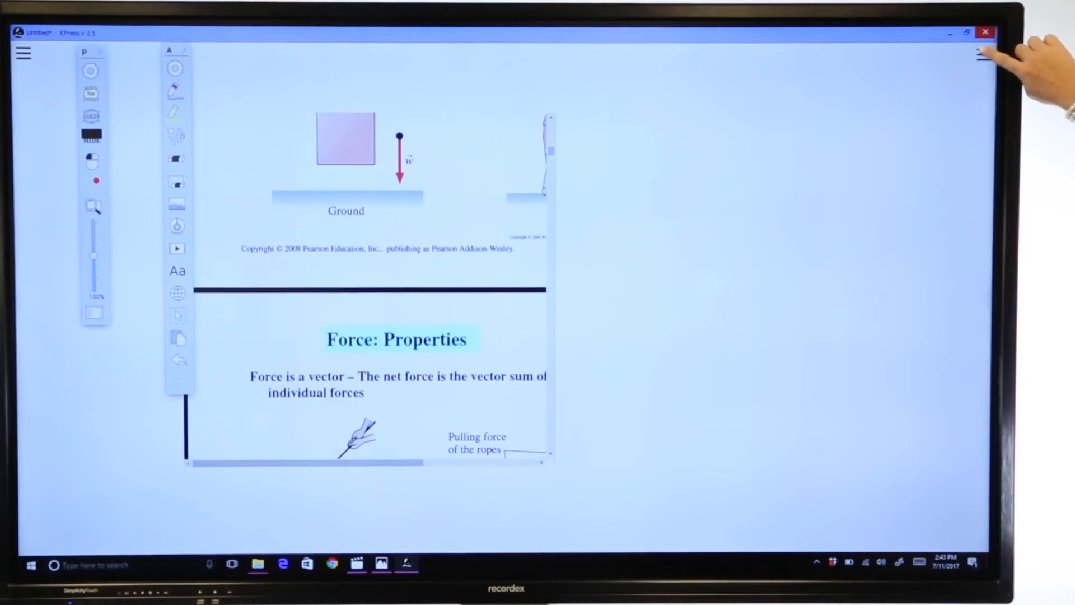
# Show the main menu panel with its file and page options over the PDF
pyautogui.click(984, 54)
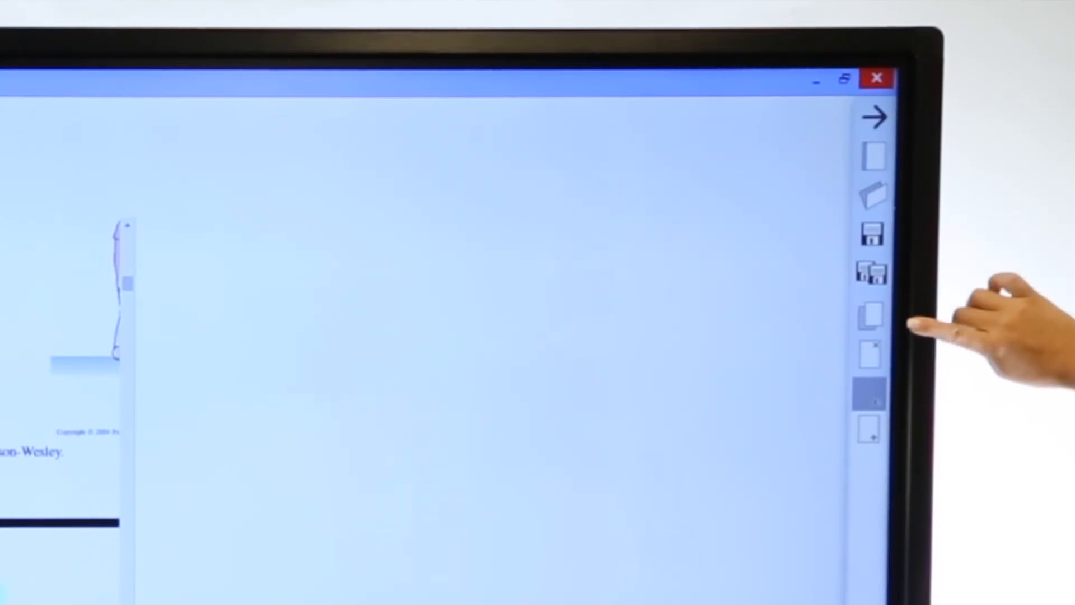
pyautogui.moveTo(927, 363)
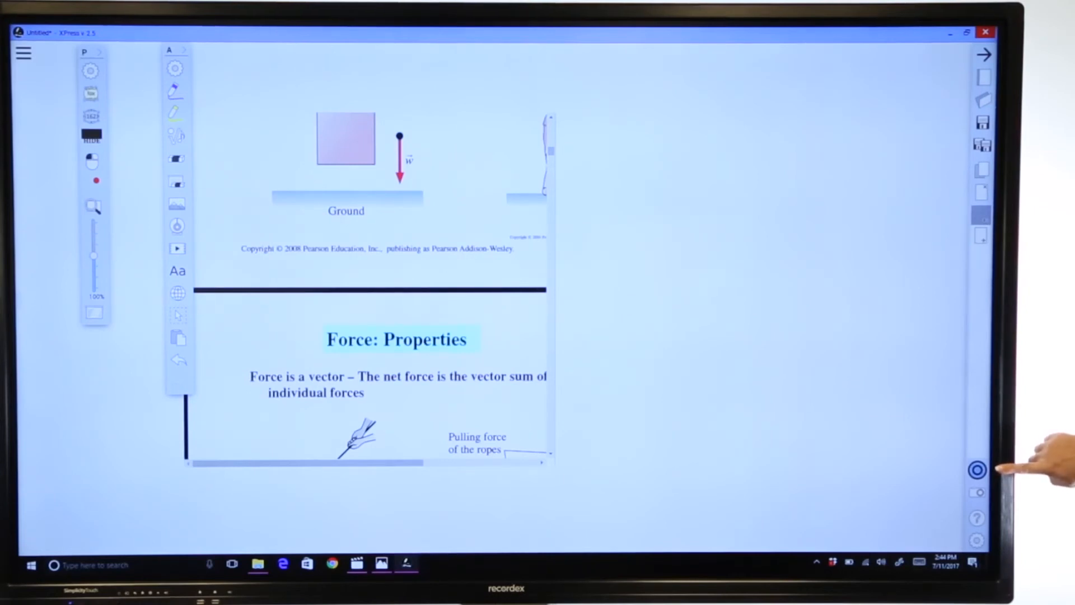
pyautogui.moveTo(1001, 487)
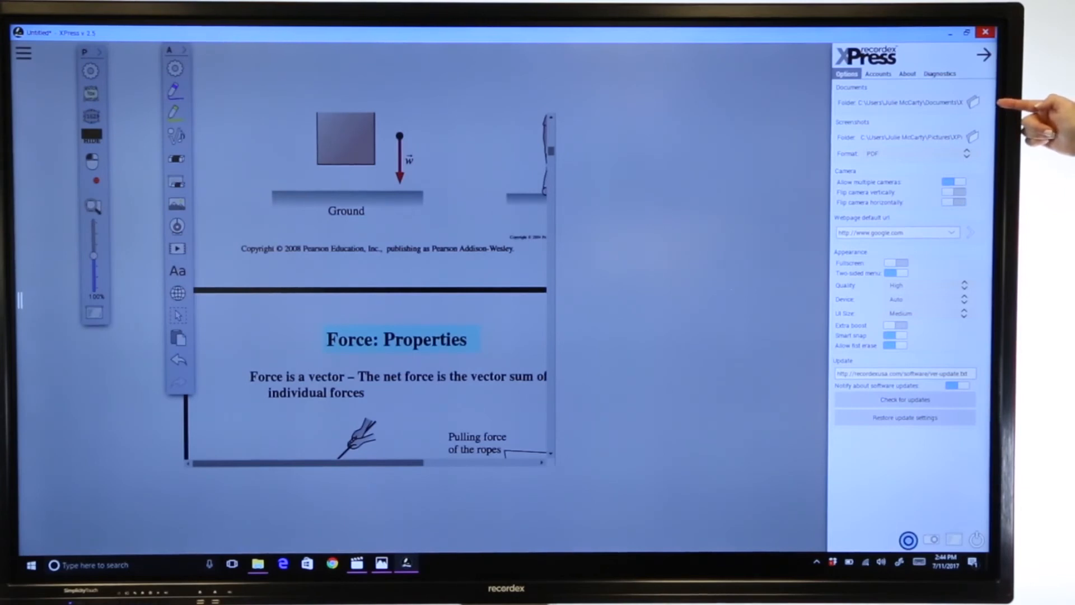
pyautogui.moveTo(1022, 151)
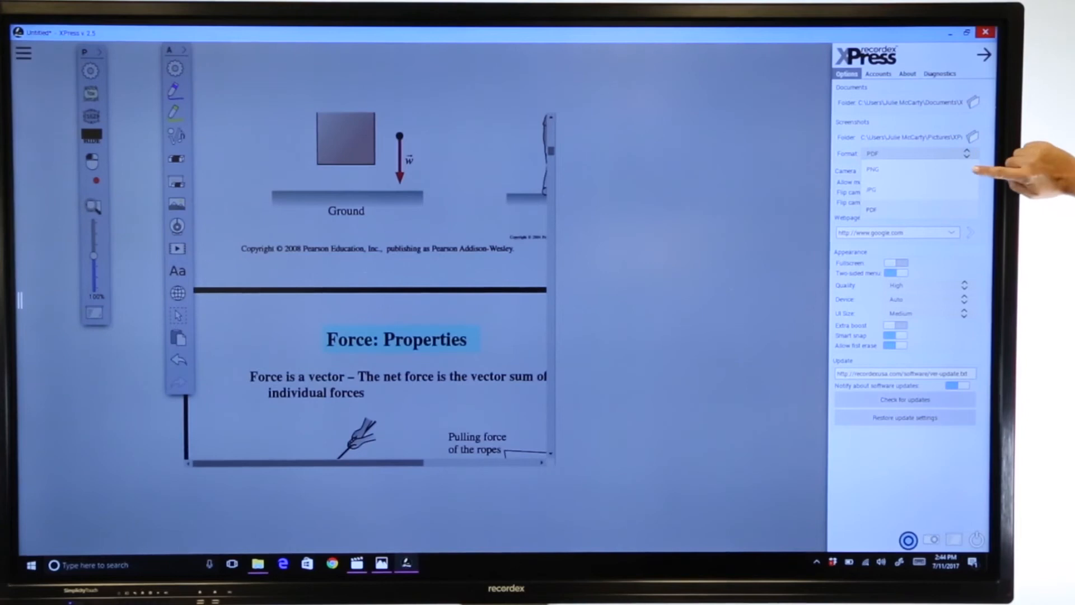
pyautogui.moveTo(1014, 191)
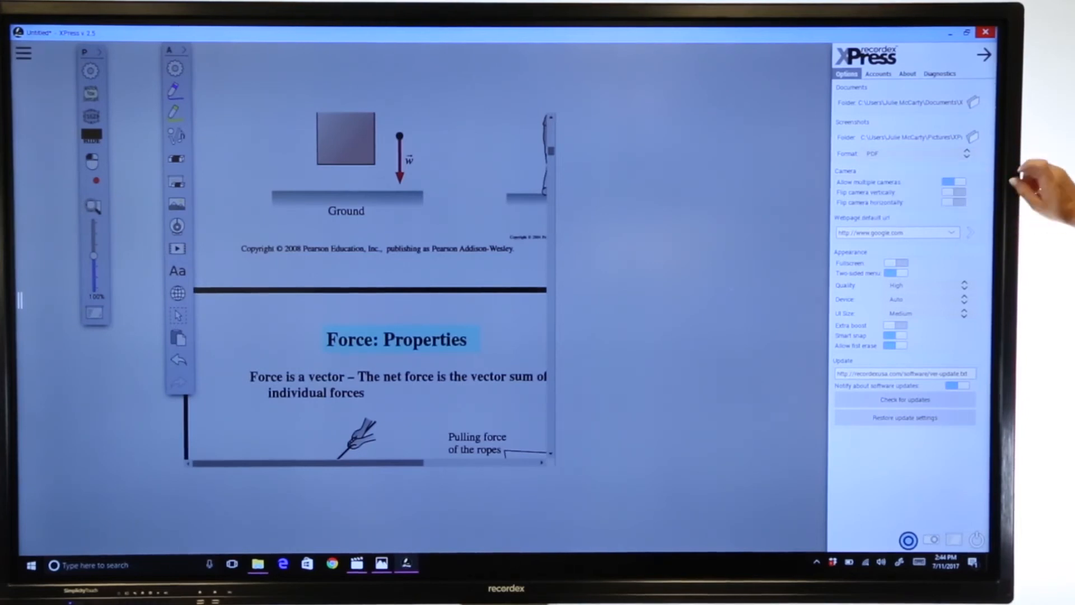
pyautogui.moveTo(1015, 192)
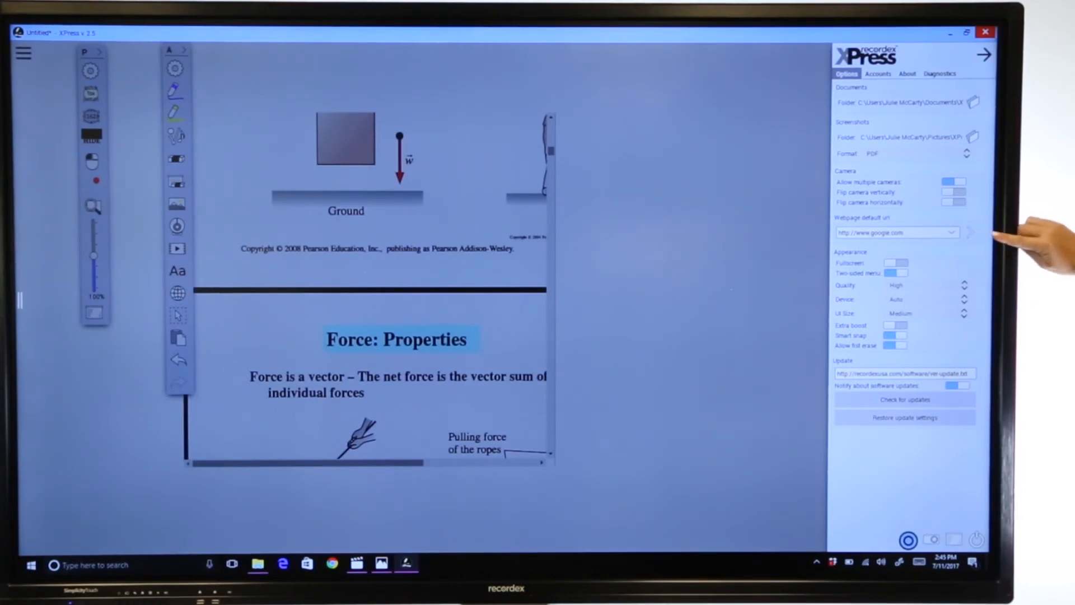
pyautogui.moveTo(995, 246)
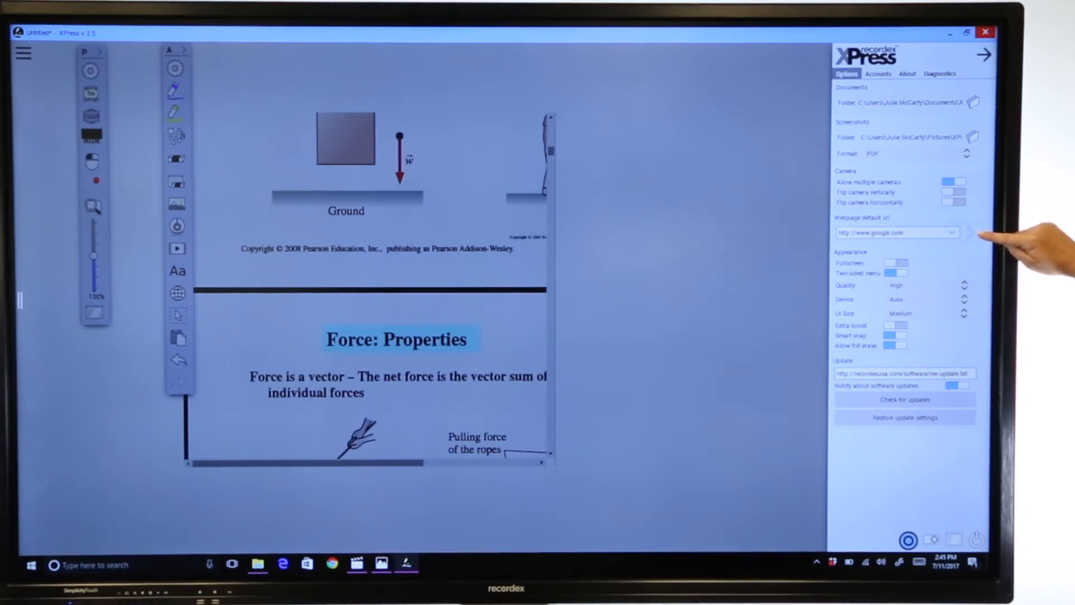
pyautogui.moveTo(1002, 336)
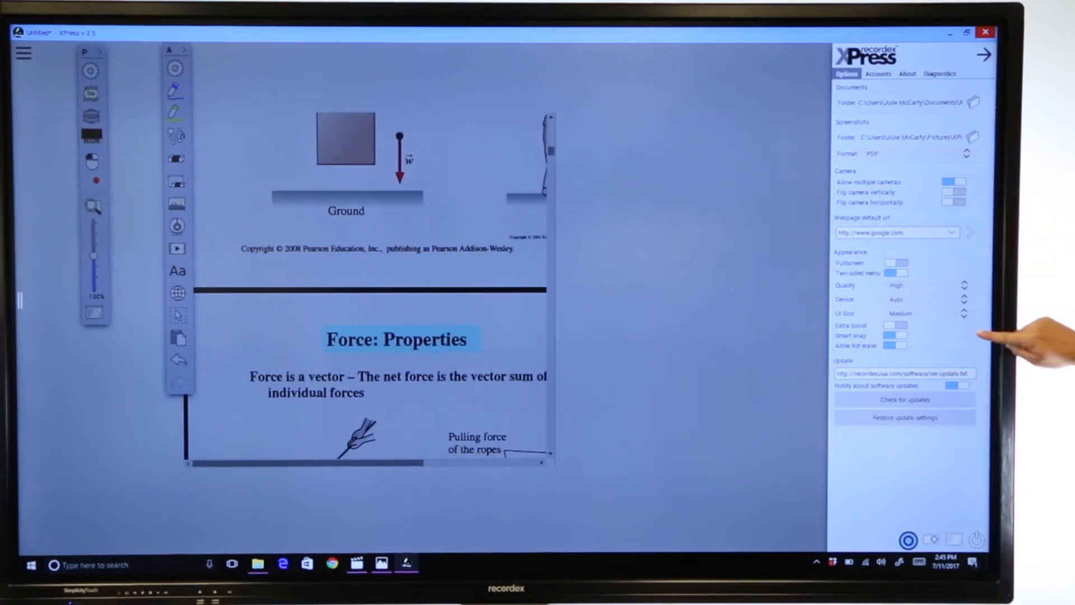
pyautogui.moveTo(1002, 426)
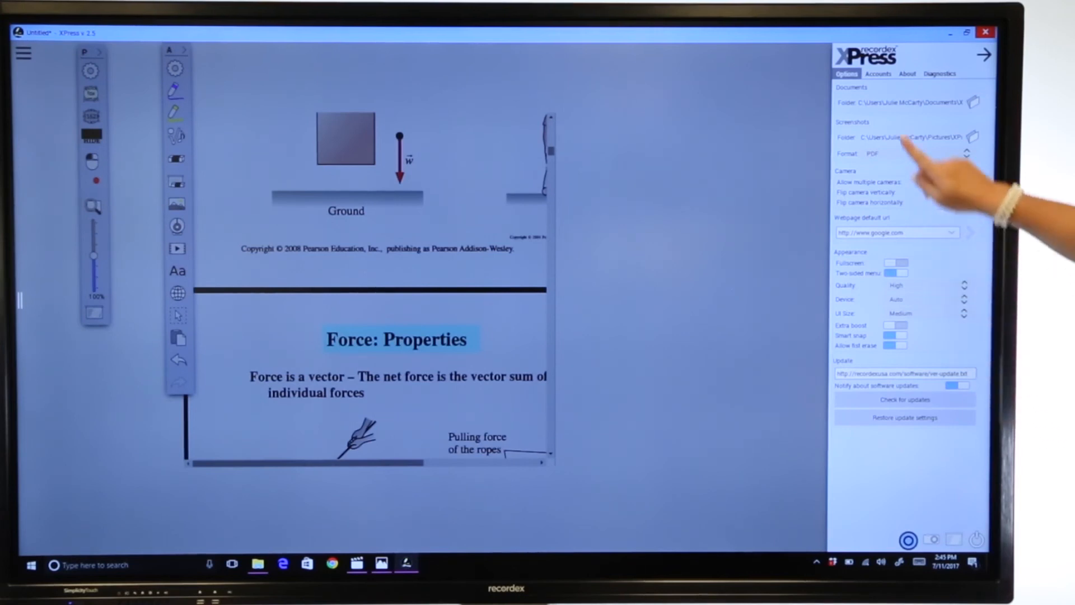
# Show the Accounts page listing the linked Google and Microsoft accounts
pyautogui.click(879, 74)
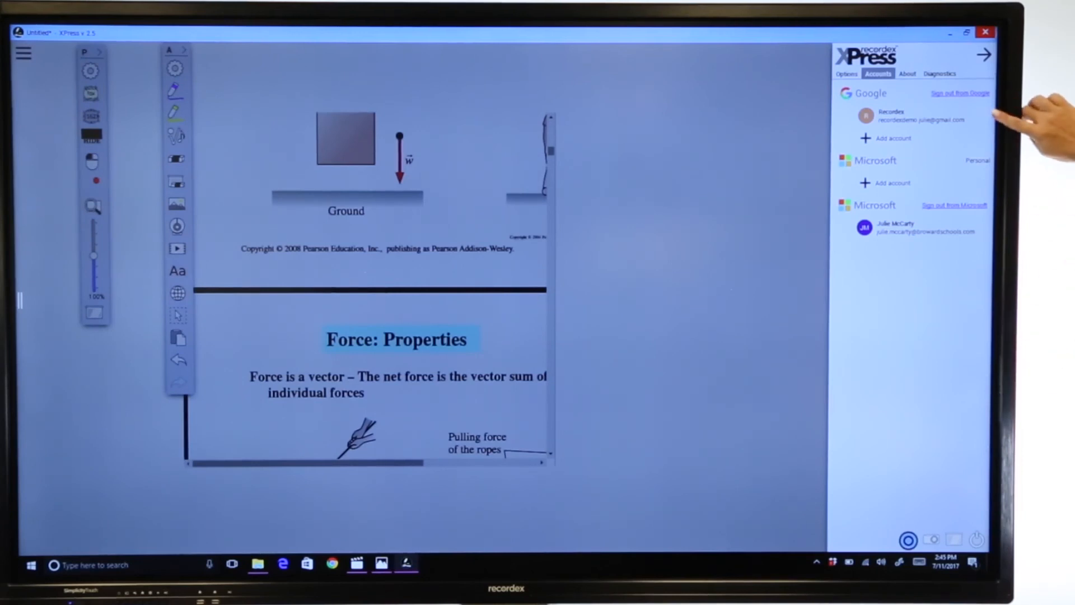
pyautogui.moveTo(995, 230)
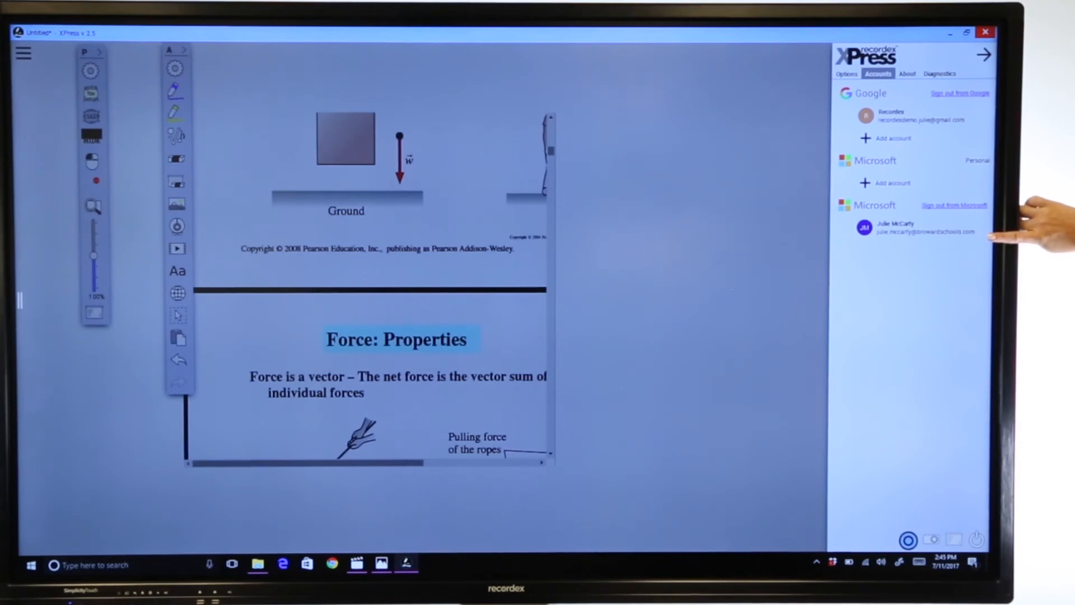
pyautogui.moveTo(1015, 233)
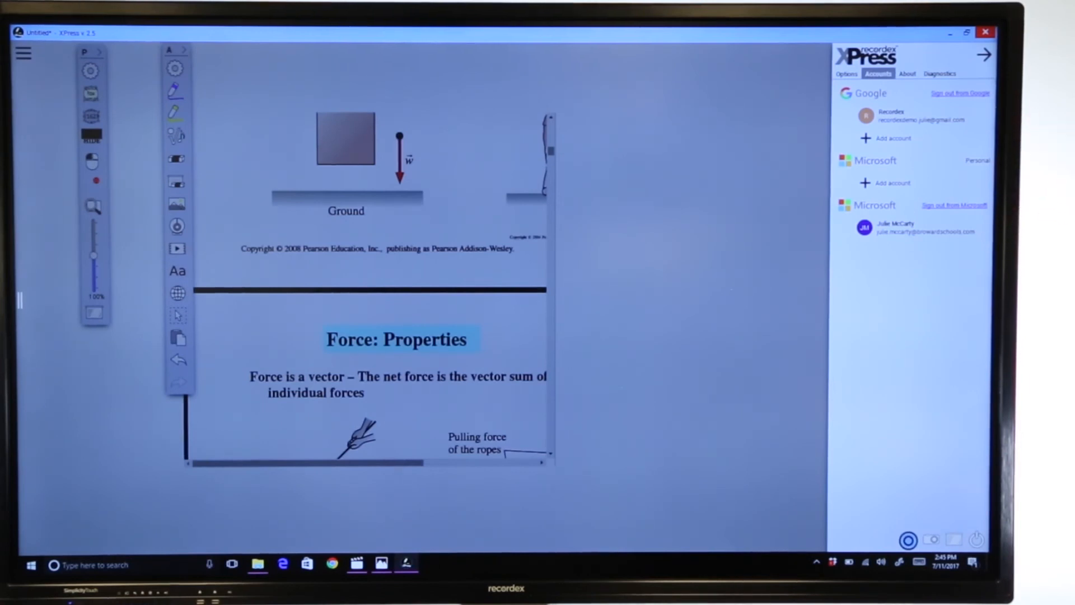